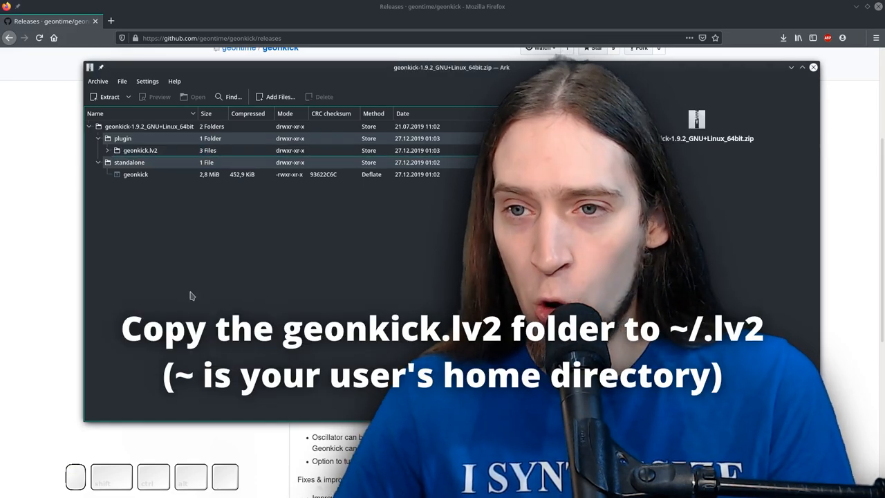
Close the Ark window for geonkick-1.9.2_GNU+Linux_64bit.zip, returning to the releases page
click(122, 138)
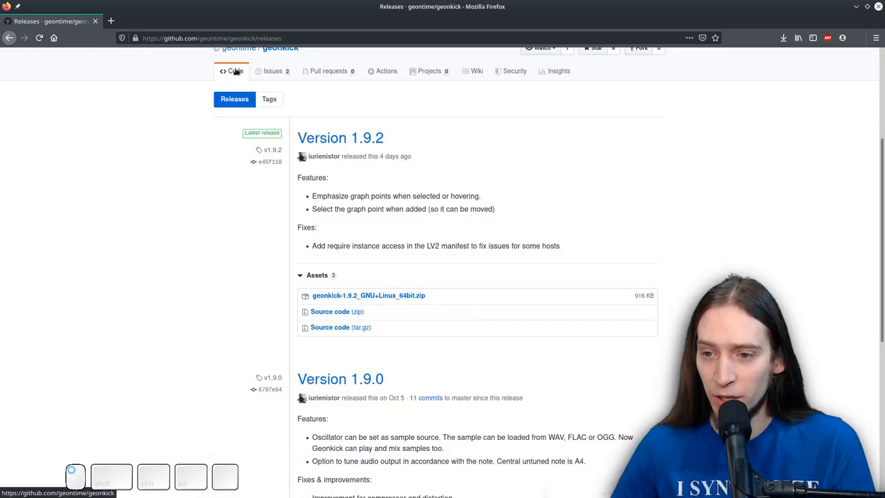
Go to the Code view and scroll the README to its Install and Build & install sections
click(234, 70)
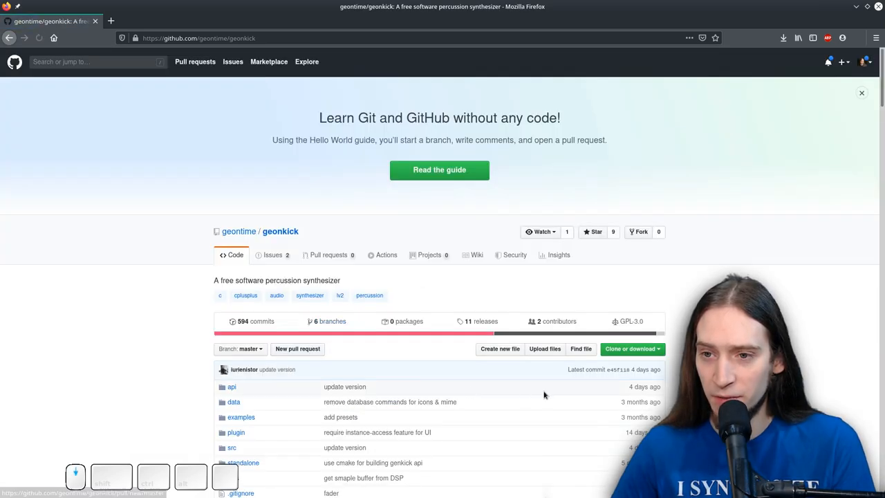
scroll(down, 3)
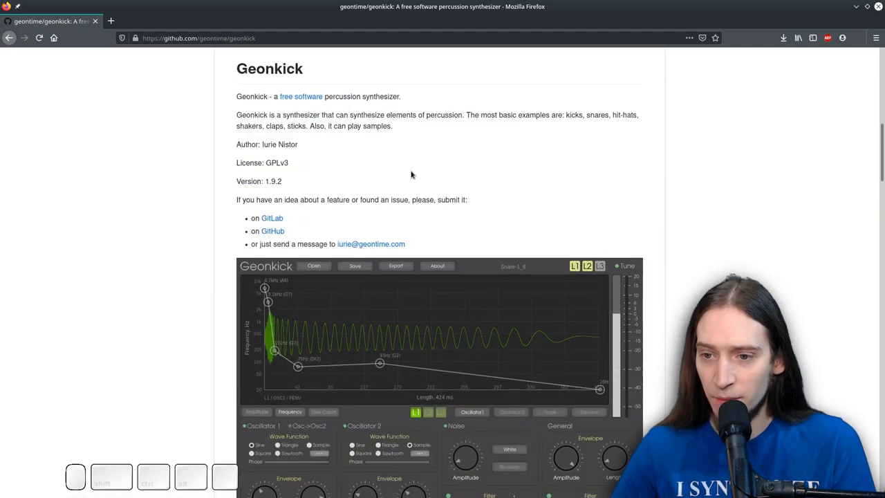
scroll(down, 3)
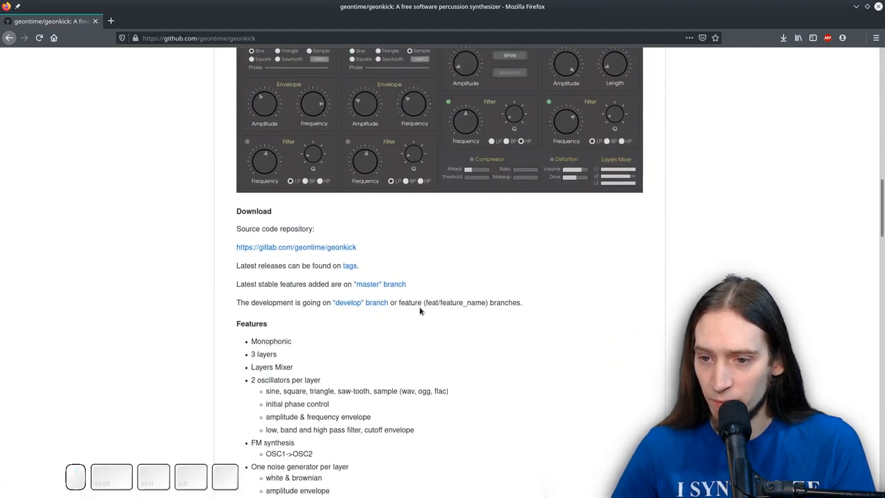
scroll(down, 3)
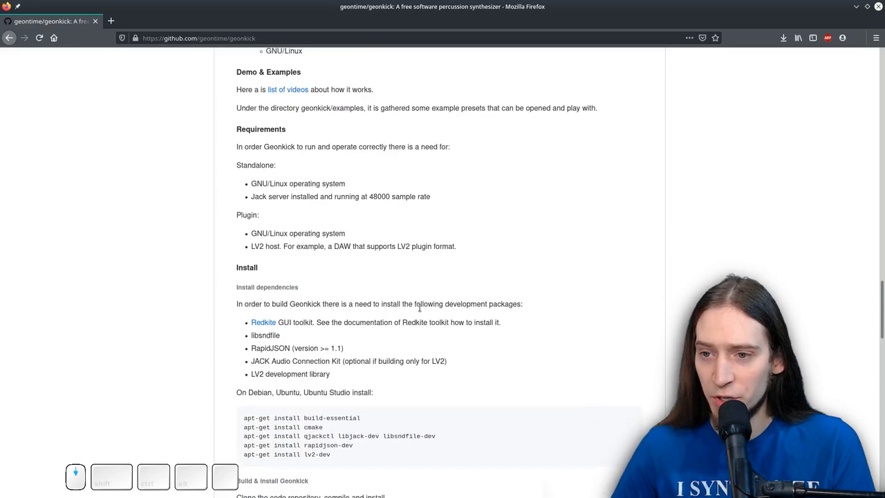
scroll(down, 3)
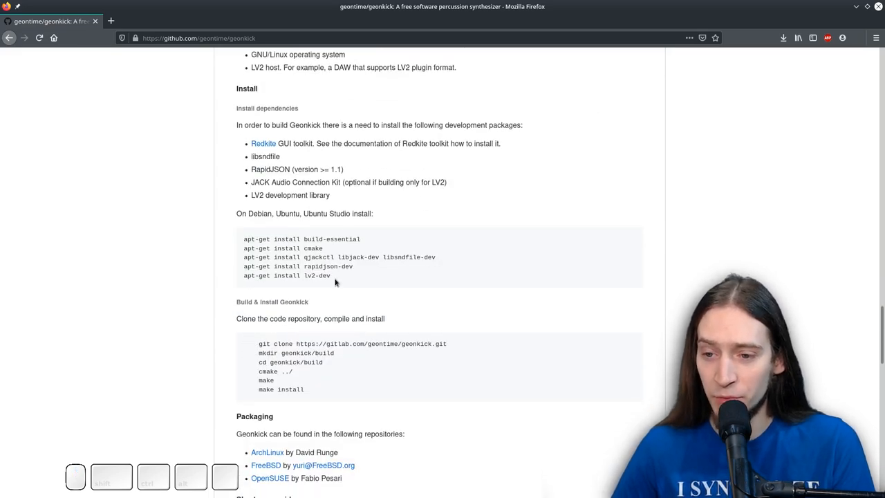
scroll(down, 3)
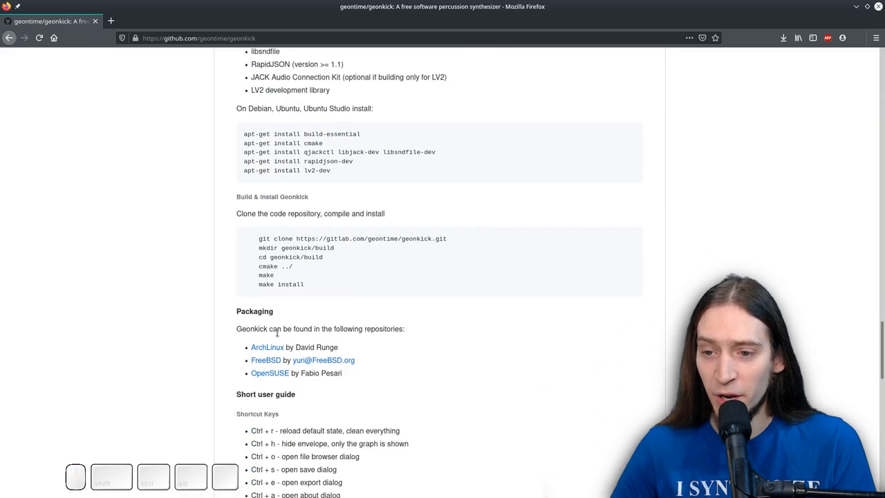
mouse_move(267, 347)
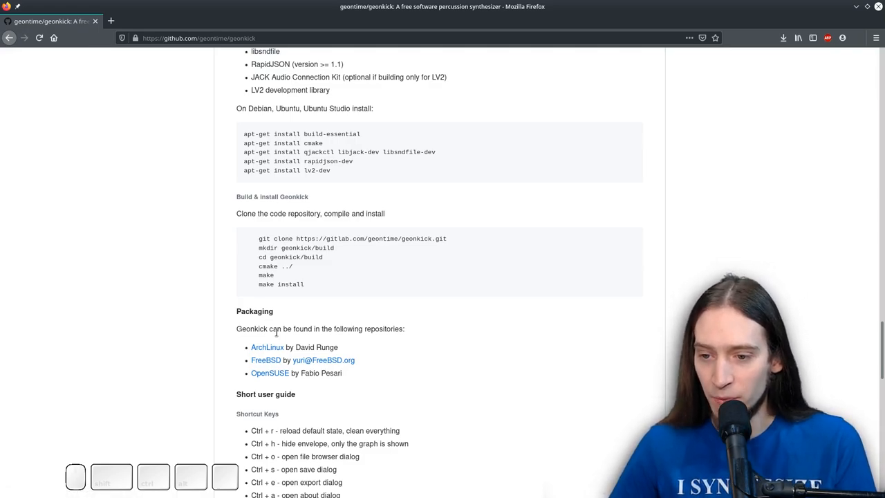
Scroll past the Short user guide shortcuts to the Other technical notes block diagram
scroll(down, 3)
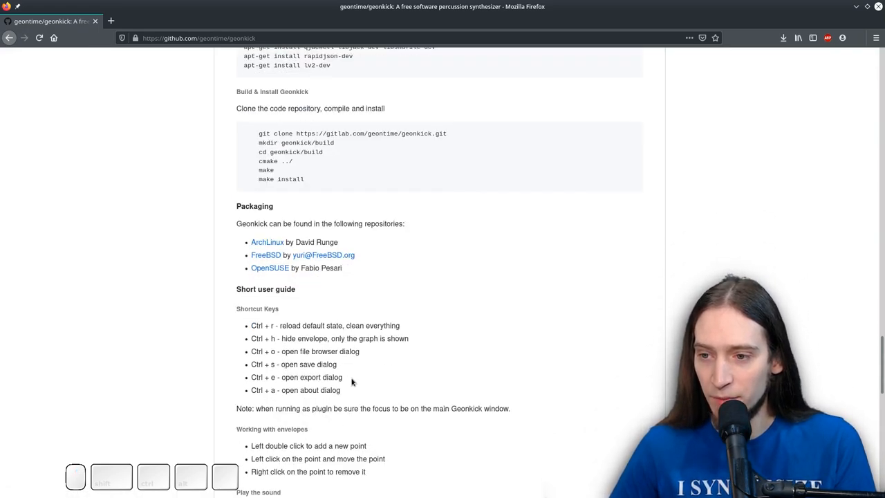
scroll(down, 3)
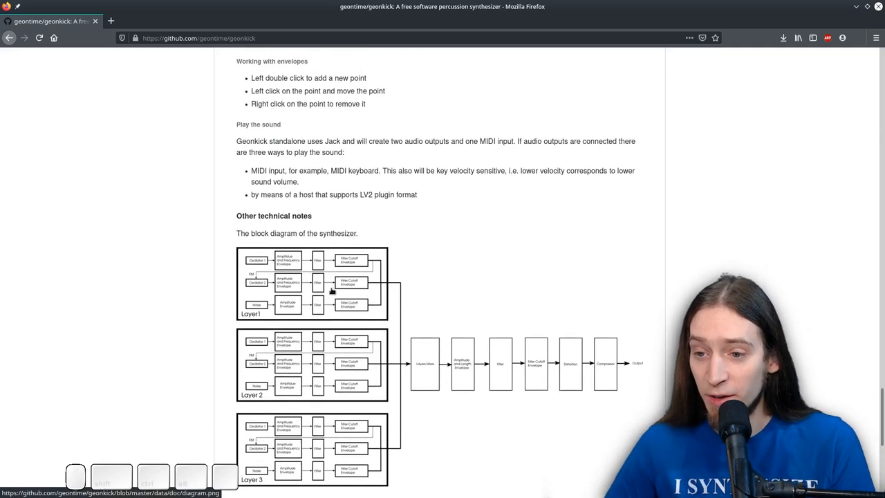
scroll(down, 3)
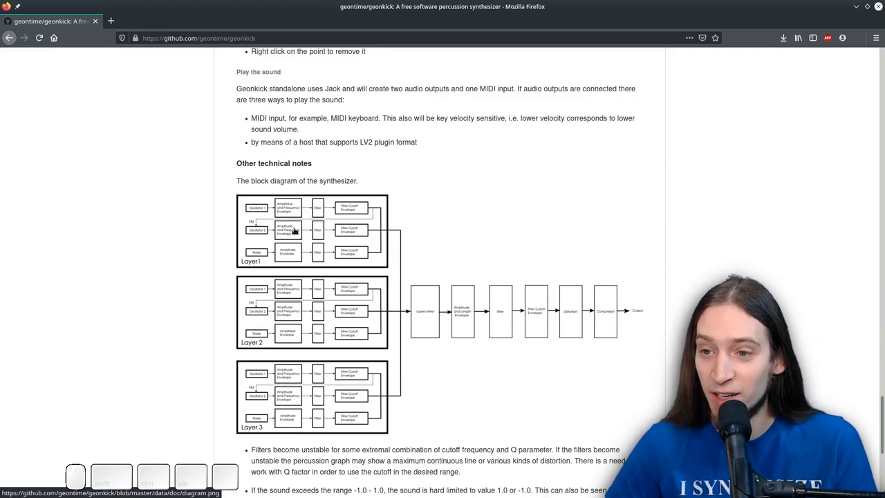
scroll(down, 3)
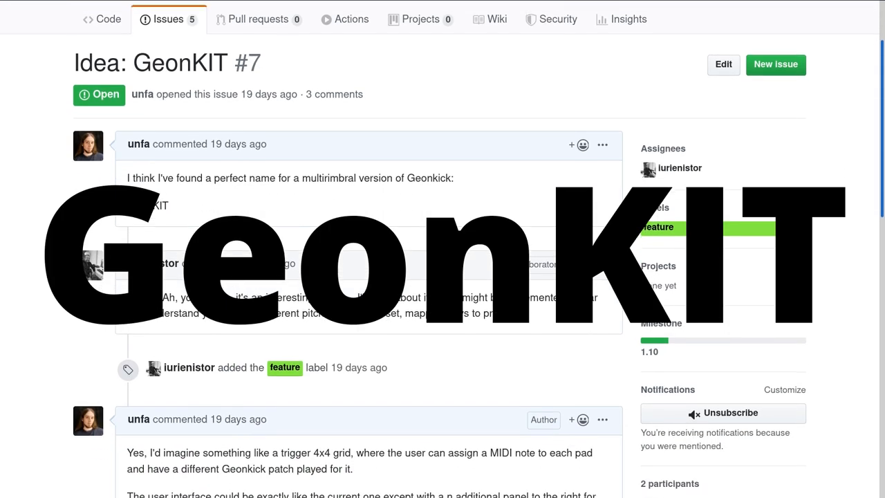
Scroll issue #7's comments down to the collaborator's implementation reply and milestone events
scroll(down, 3)
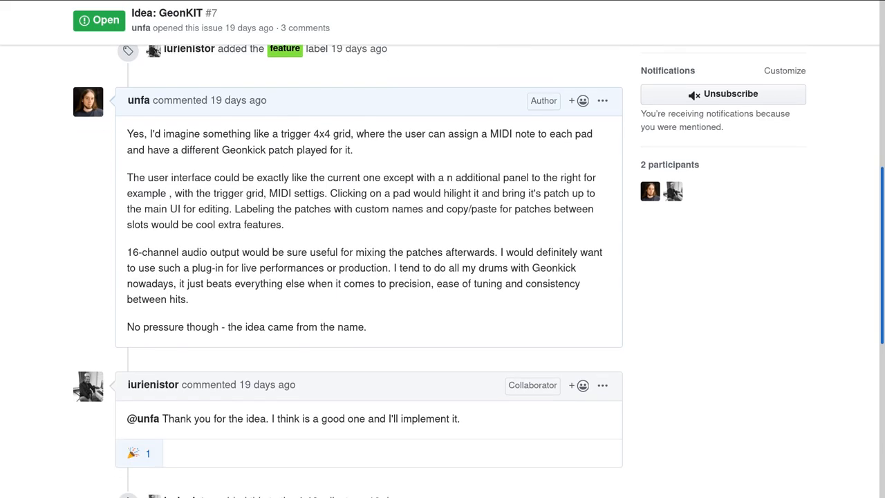
scroll(down, 3)
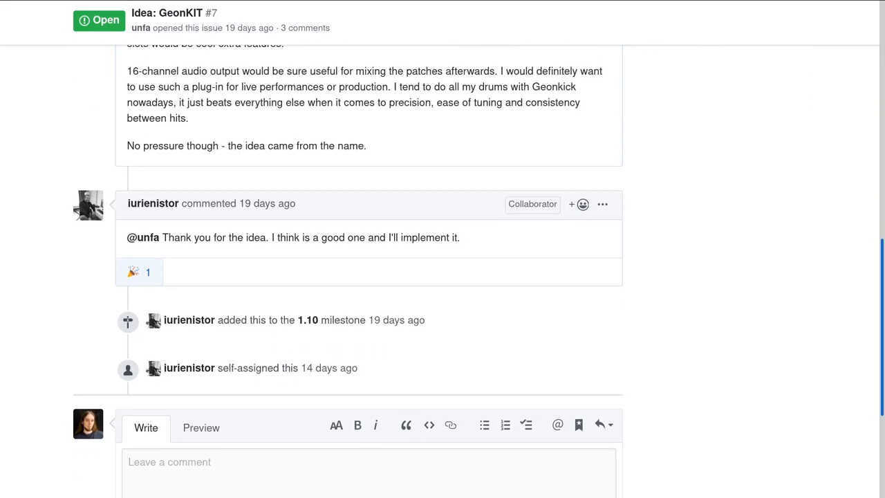